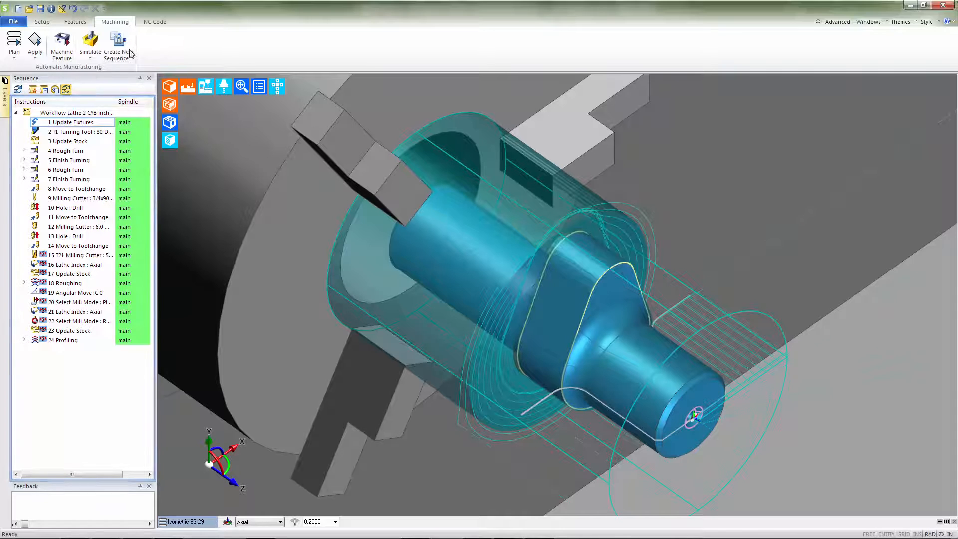
Begin a new sequence on the Sample Lathe 2 CYB inch machine and proceed to the setup options.
click(90, 43)
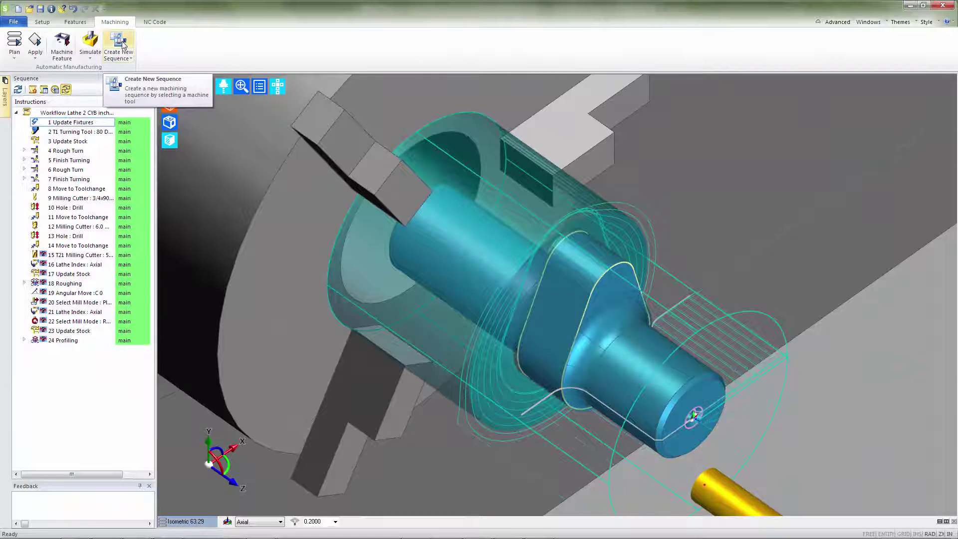
click(118, 46)
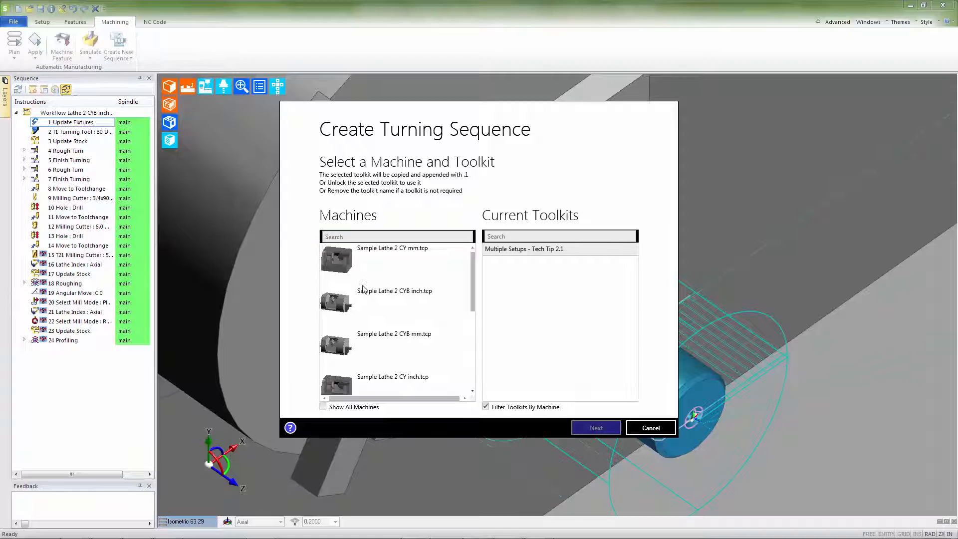
click(394, 300)
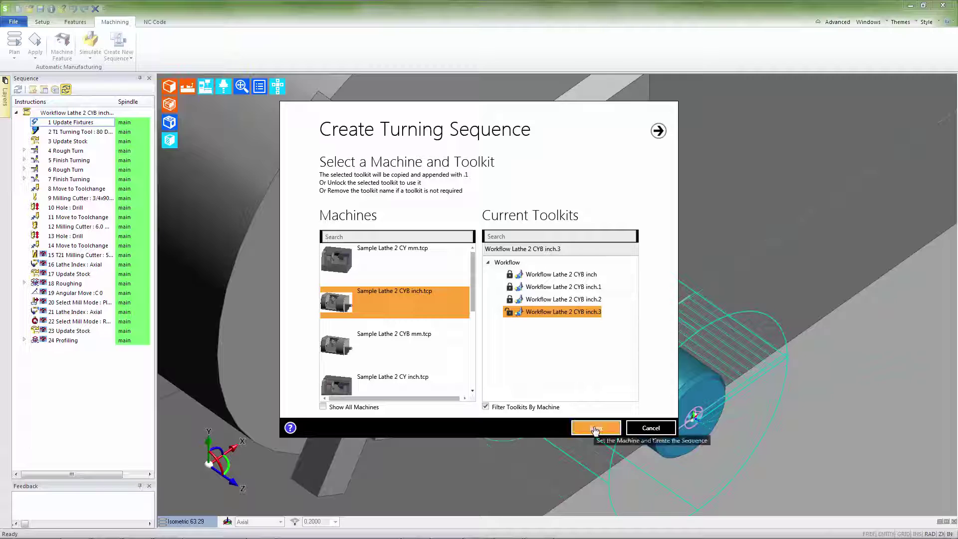
click(594, 428)
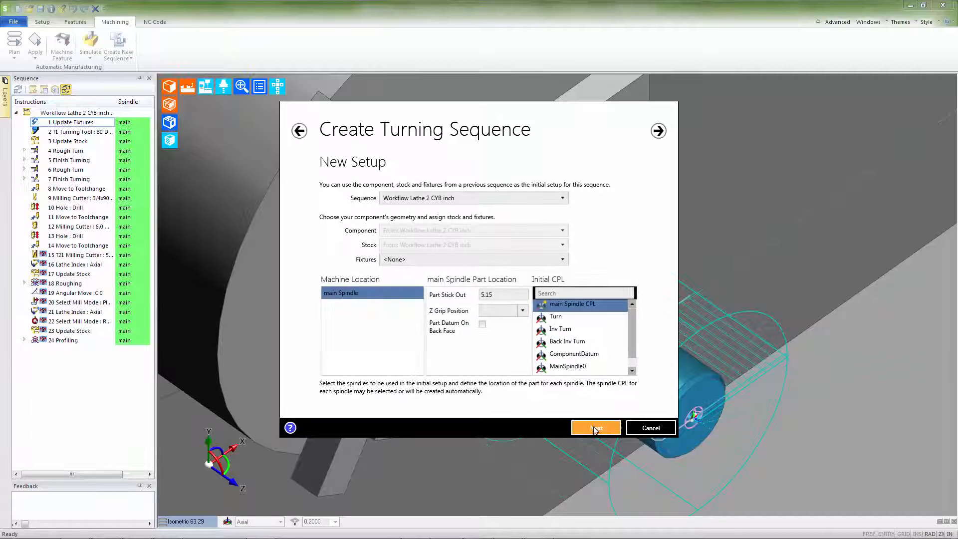
mouse_move(586, 397)
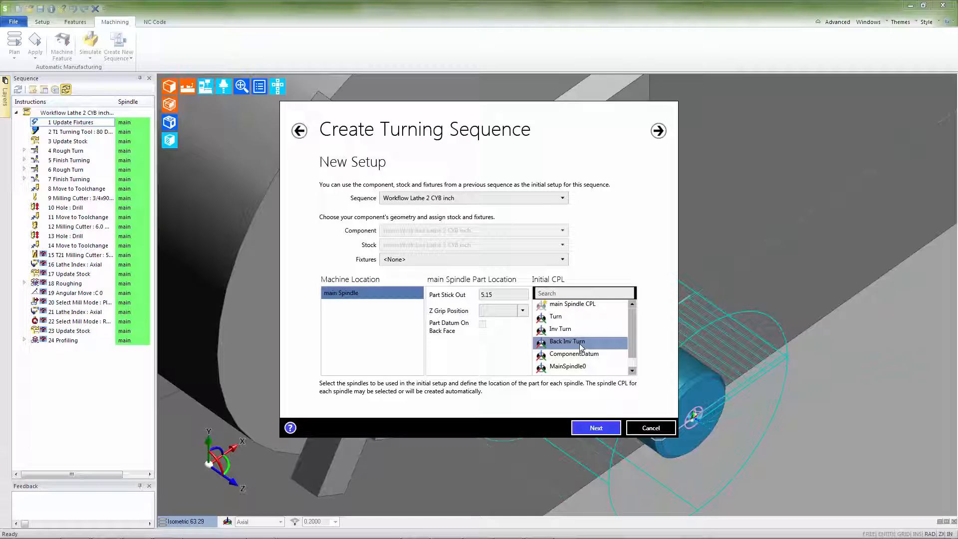
mouse_move(536, 325)
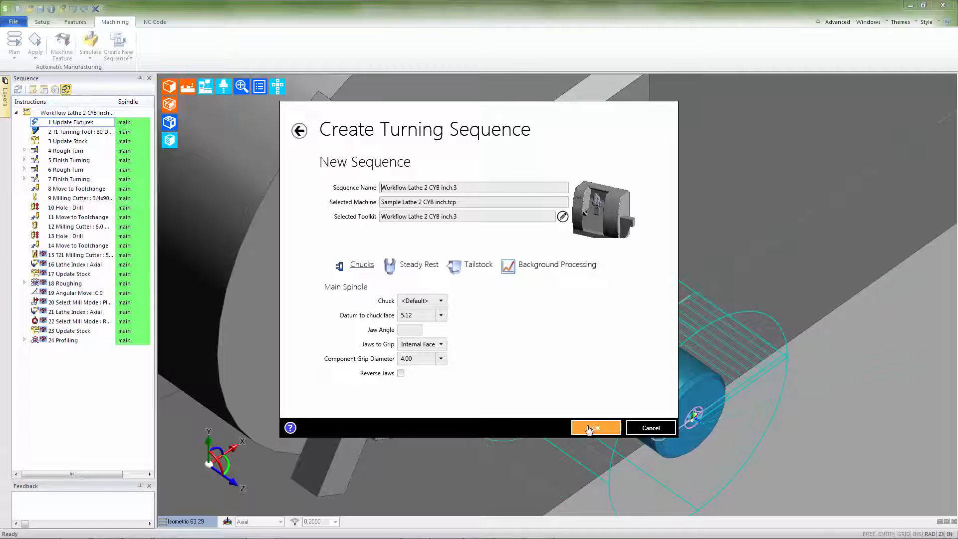
mouse_move(397, 366)
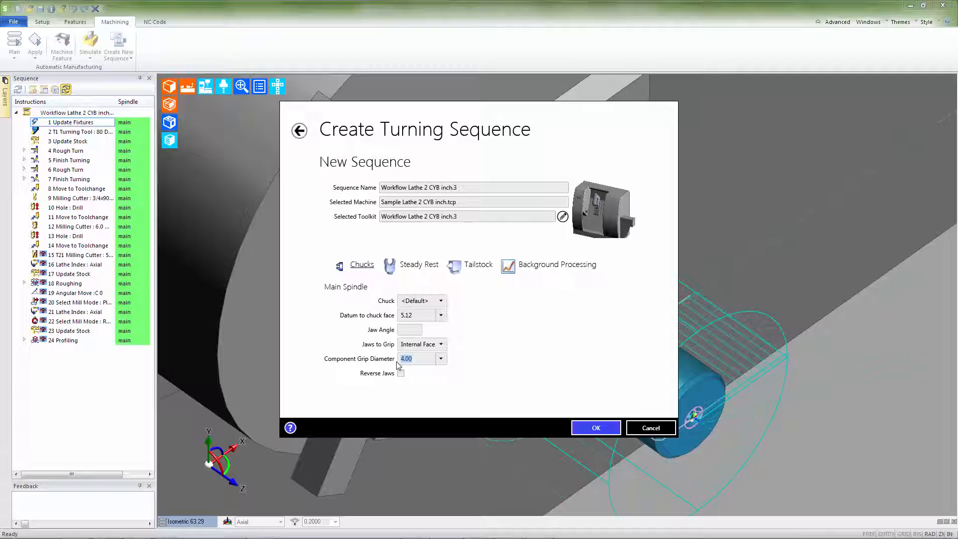
Grip the flipped shaft in the chuck at 1.57 component grip diameter and create the sequence.
text(1.57)
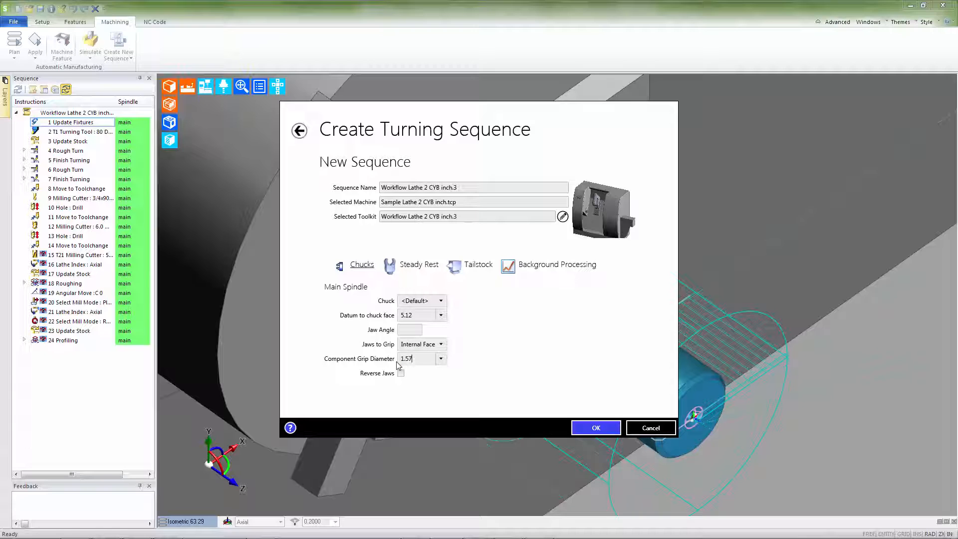
mouse_move(529, 412)
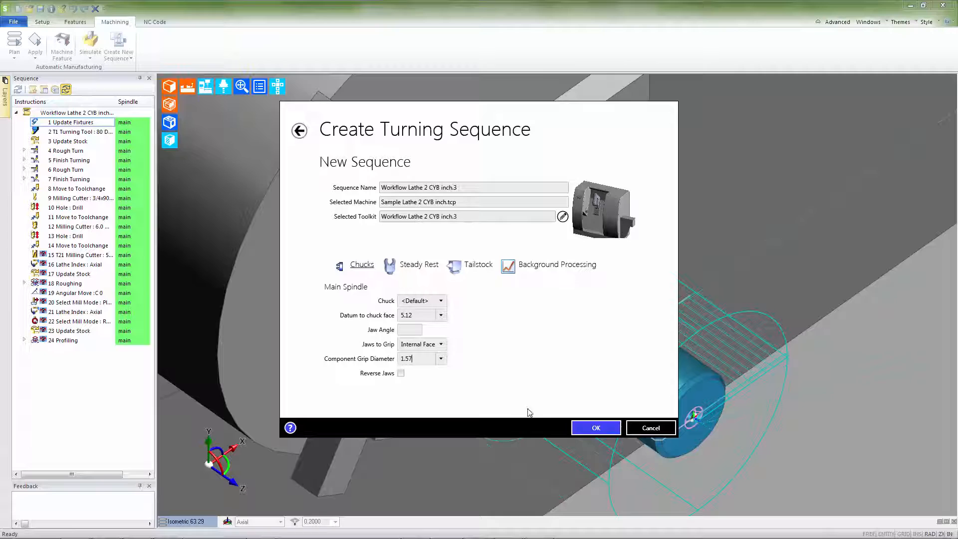
click(595, 427)
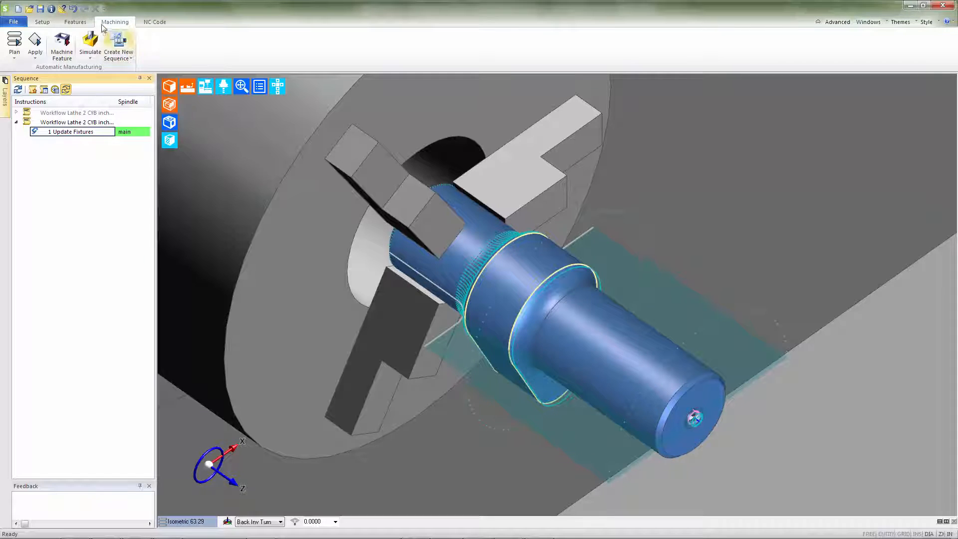
Run the feature finder with Turn Profiles and Front Face Profiles to add Front Face and Front Turn features.
click(75, 21)
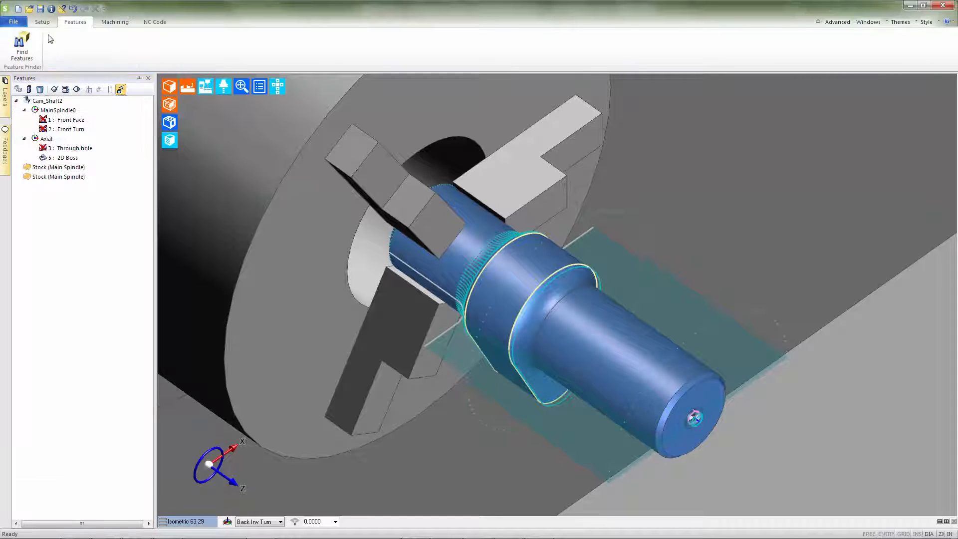
click(22, 48)
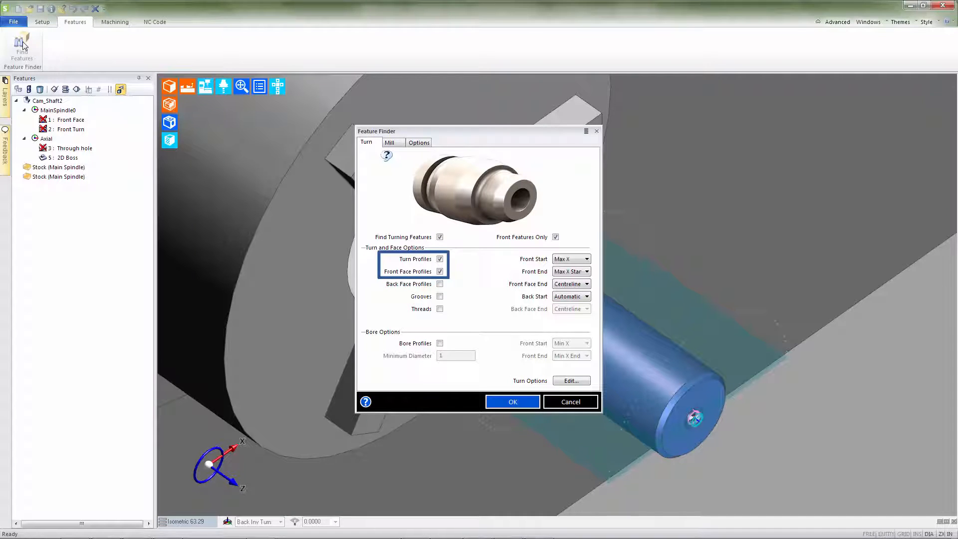
mouse_move(248, 178)
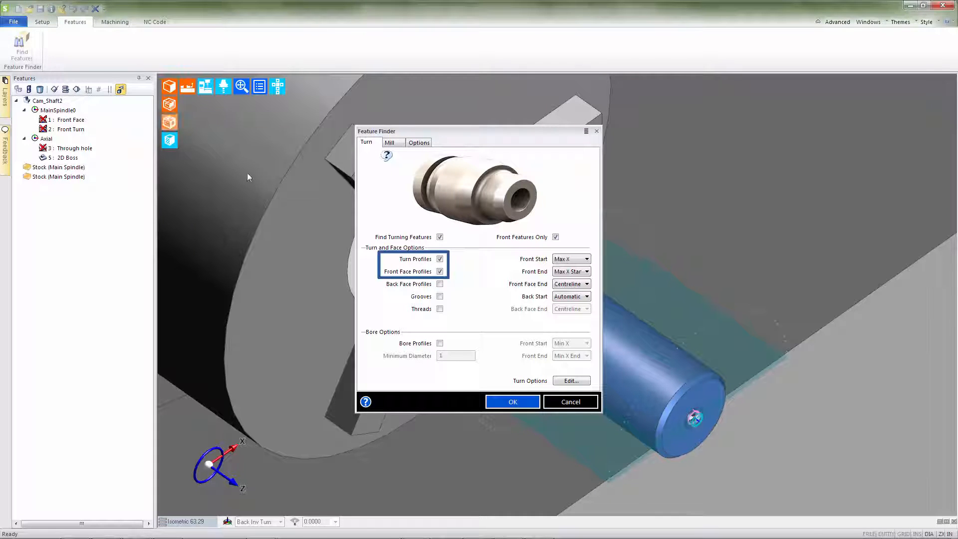
click(512, 401)
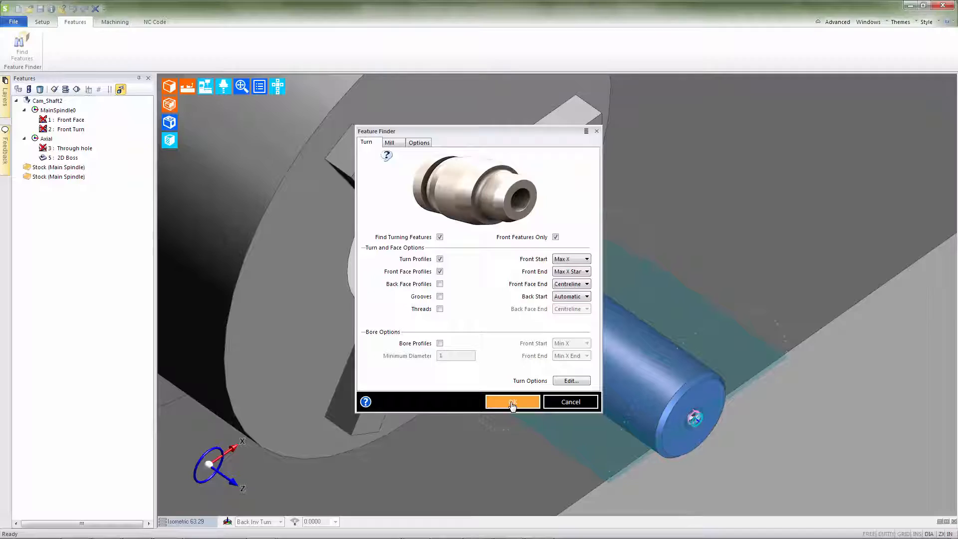
click(511, 401)
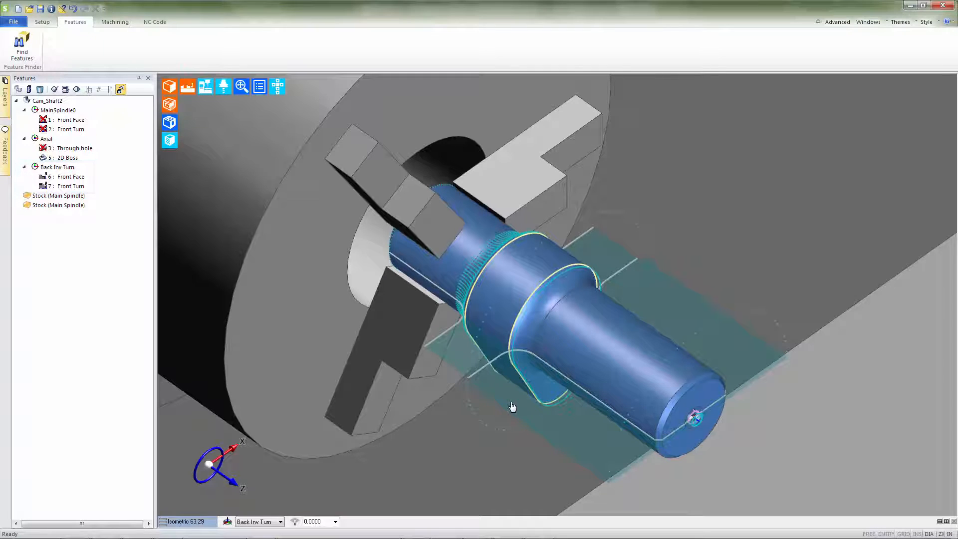
mouse_move(127, 29)
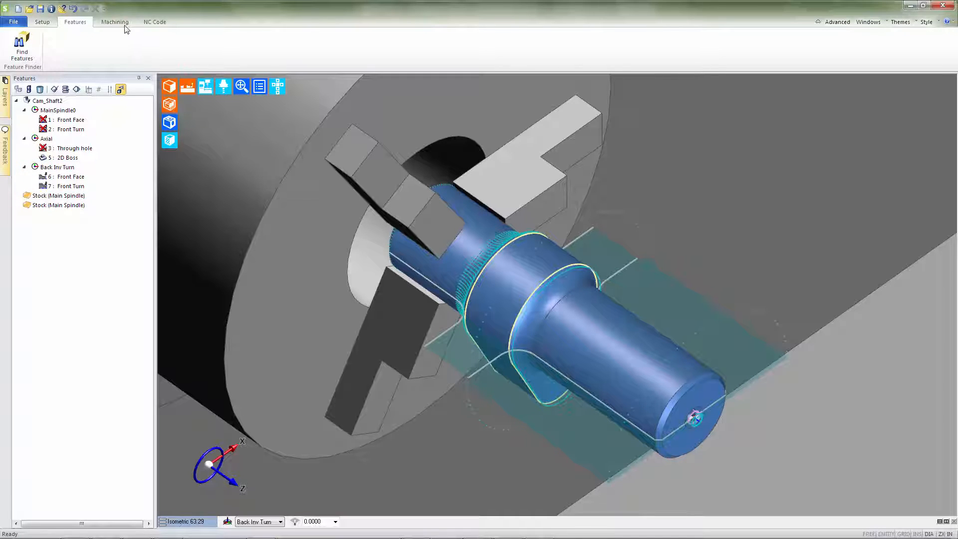
Return to the sequence browser and start machining the recognised back-end features.
click(115, 21)
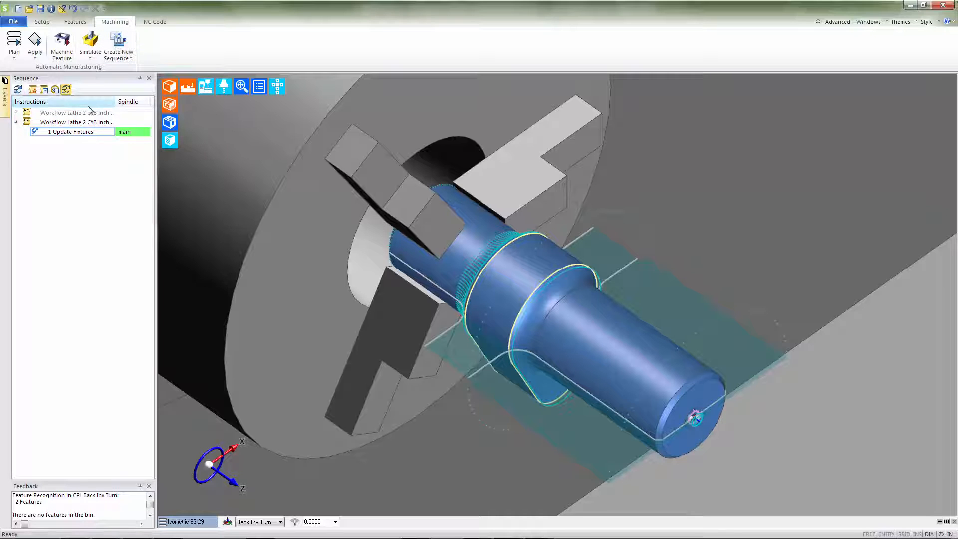
right_click(77, 113)
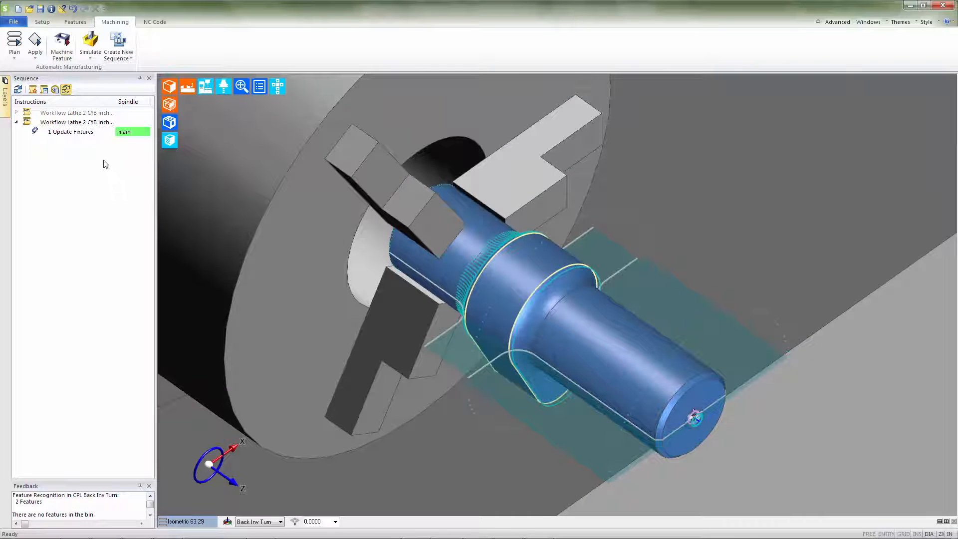
click(61, 45)
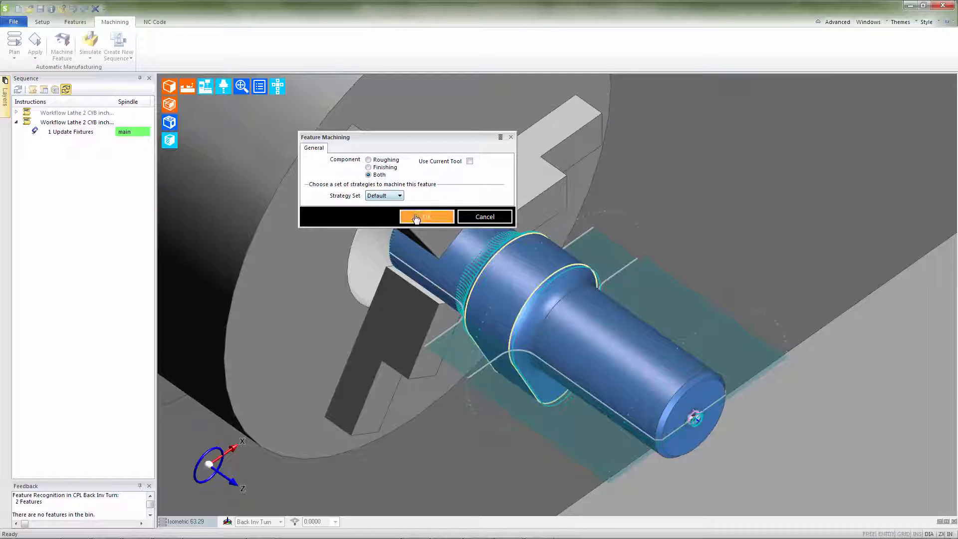
Generate rough and finish turning toolpaths with the Default strategy on the picked back-end features.
click(427, 216)
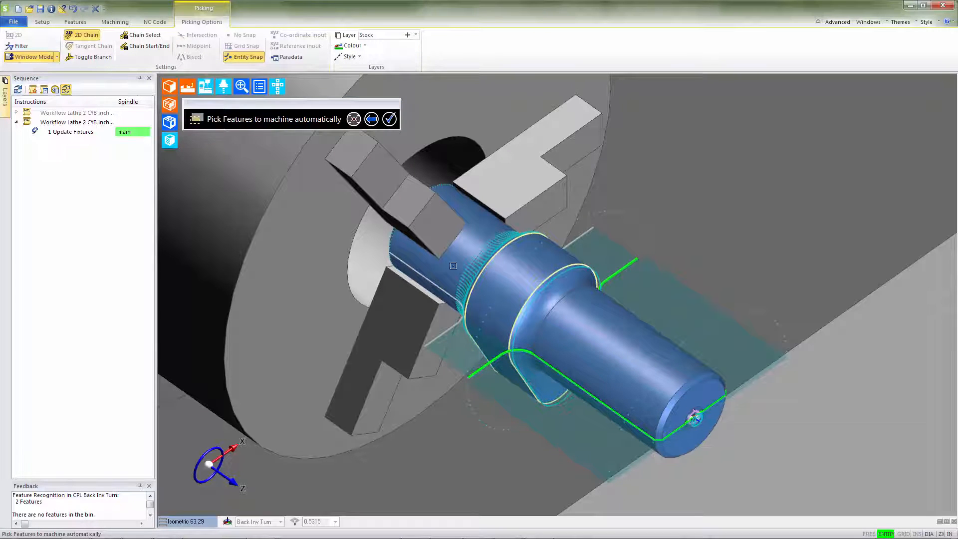
click(389, 119)
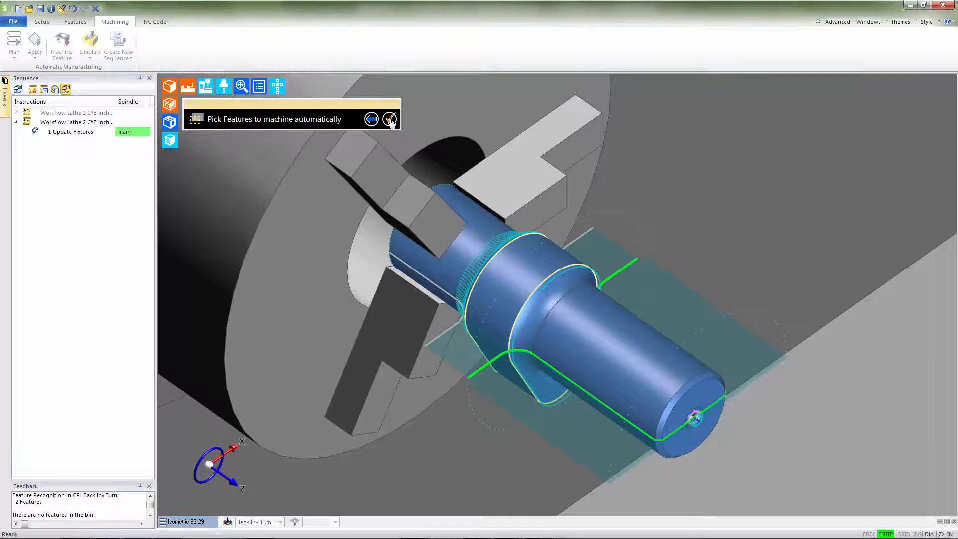
click(389, 119)
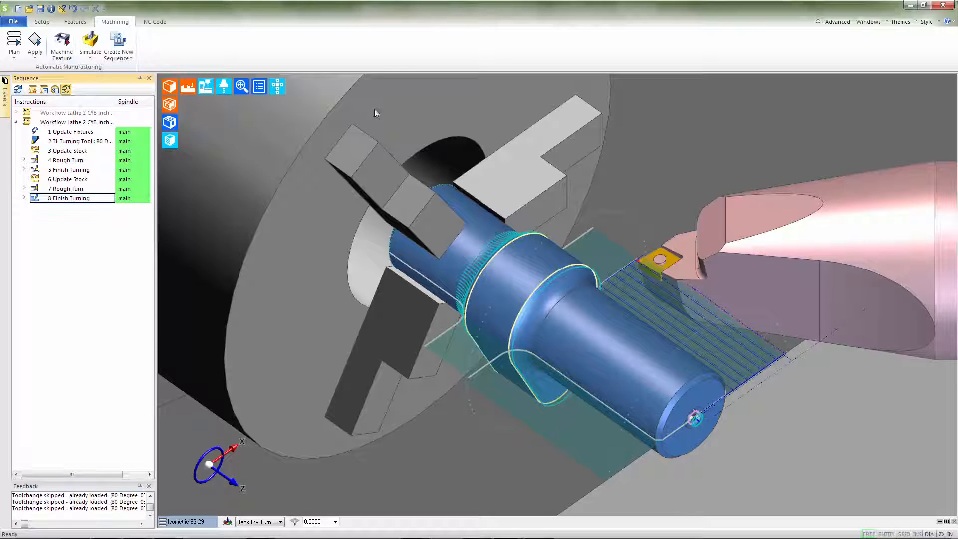
mouse_move(89, 42)
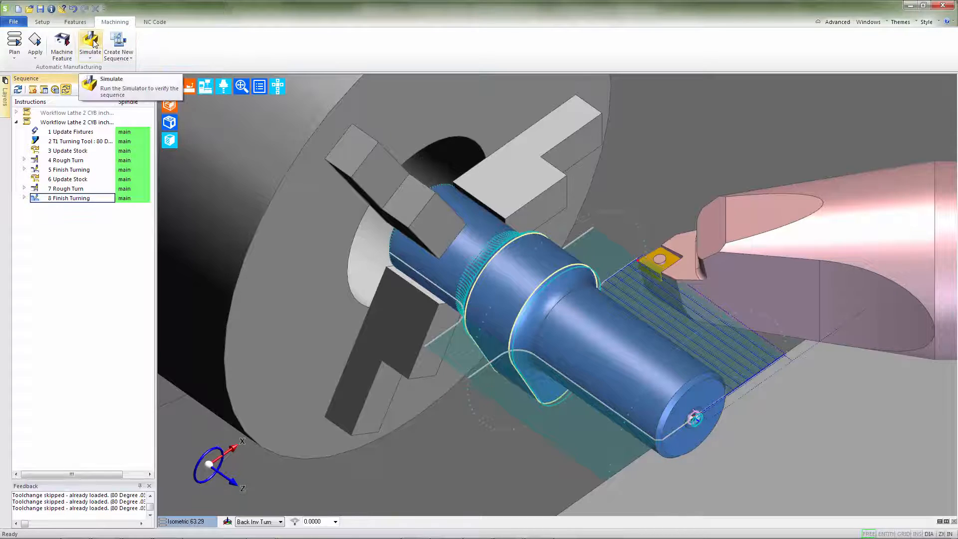
Launch the simulator with both turning sequences queued in Selected Sequences.
click(89, 43)
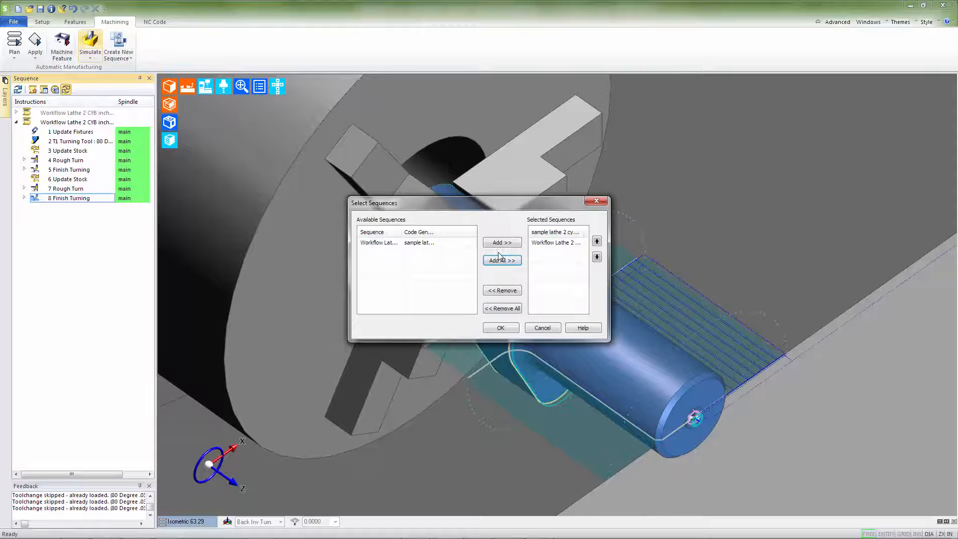
mouse_move(539, 250)
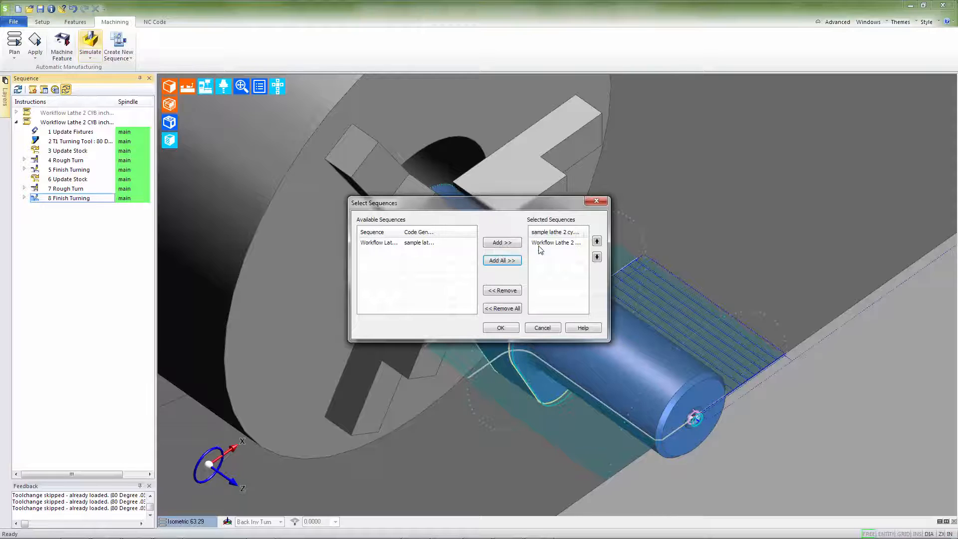